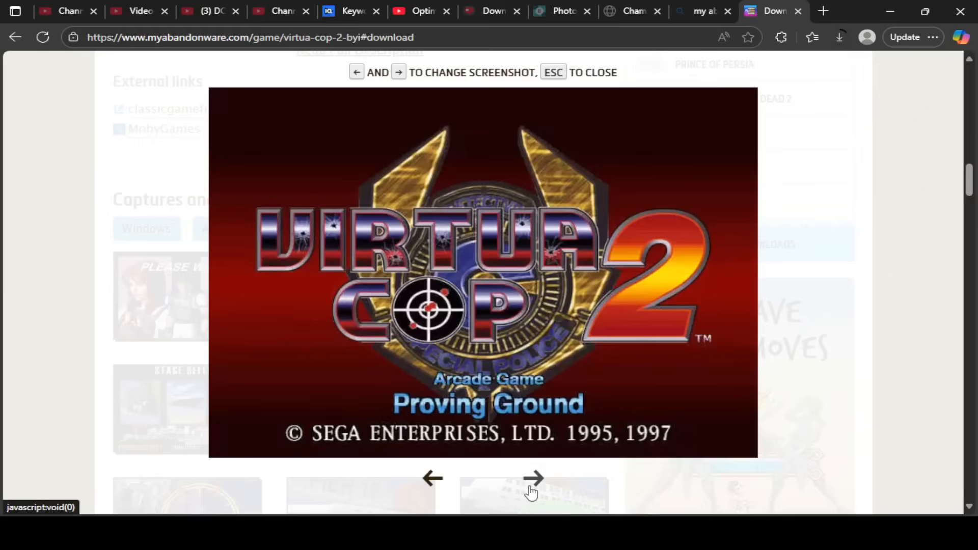
Step: Step through the next five Virtua Cop 2 screenshots in the lightbox viewer
click(544, 491)
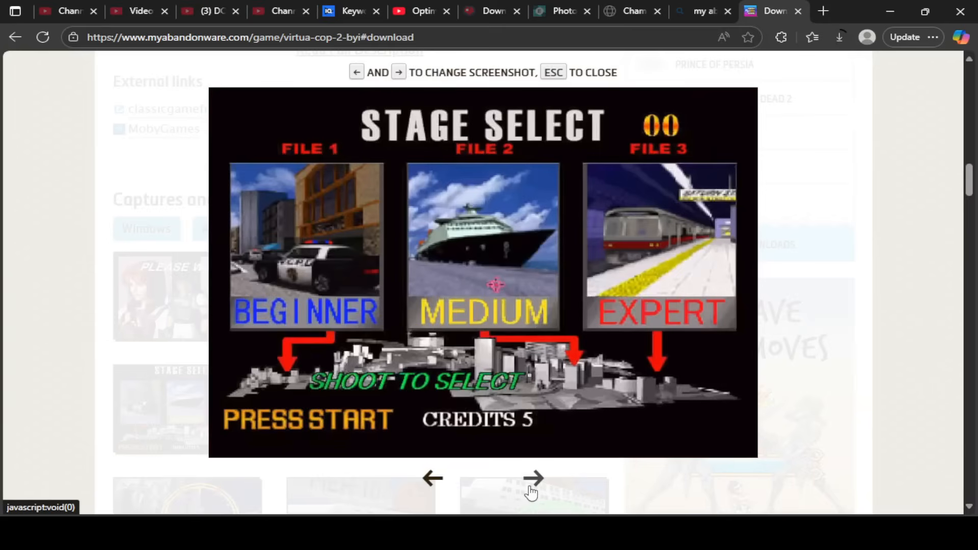
click(532, 479)
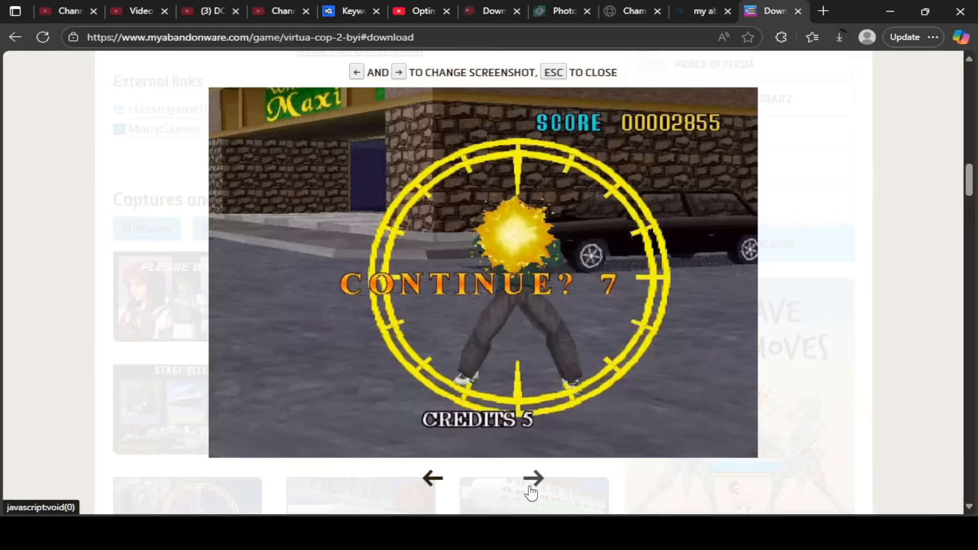
click(534, 479)
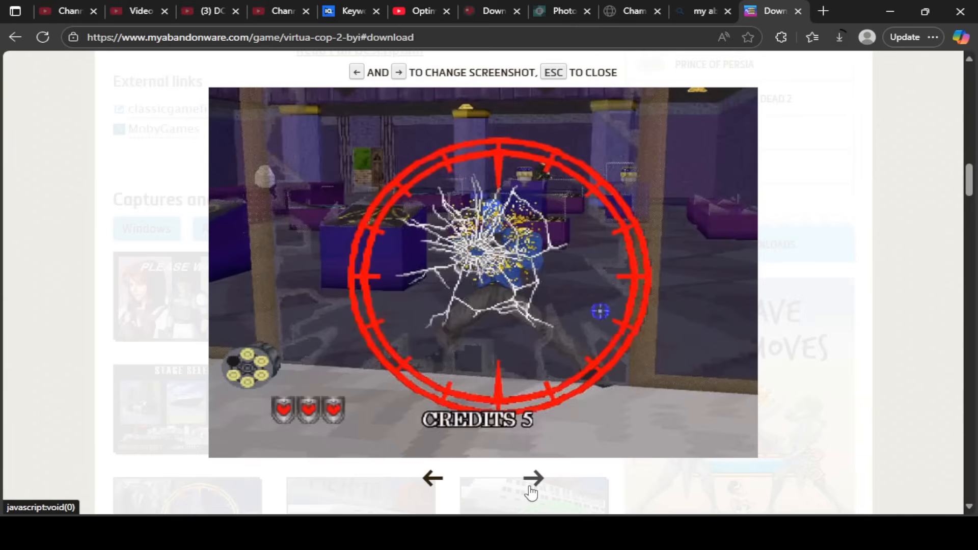
click(535, 479)
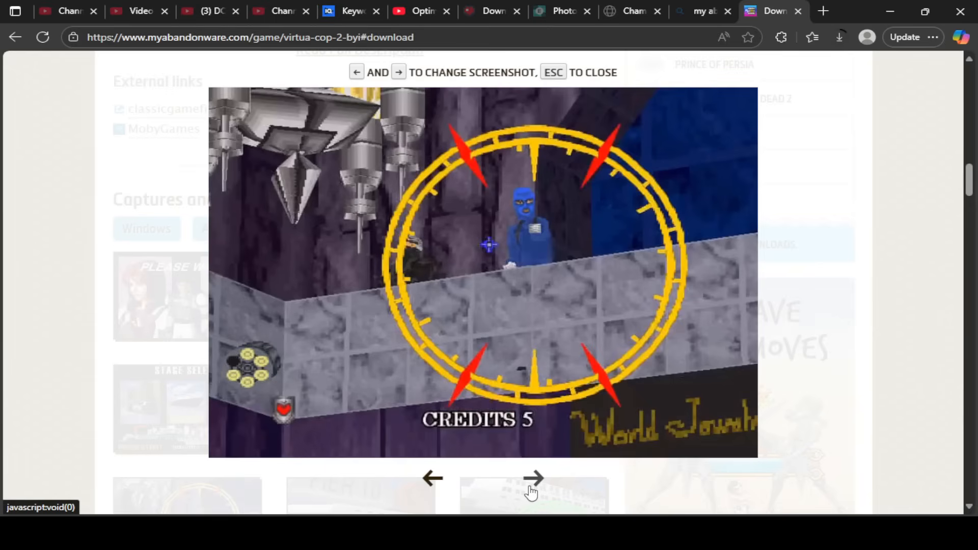
click(529, 479)
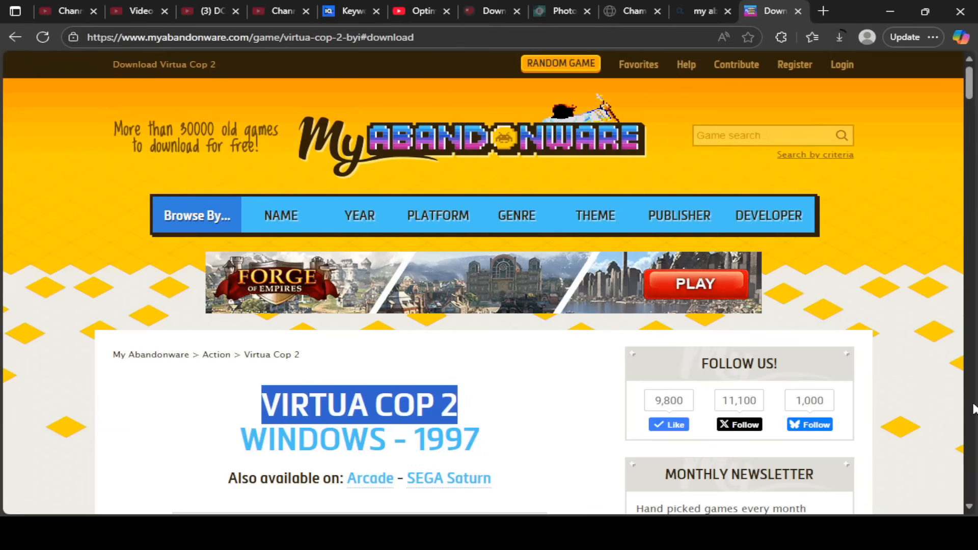
mouse_move(366, 147)
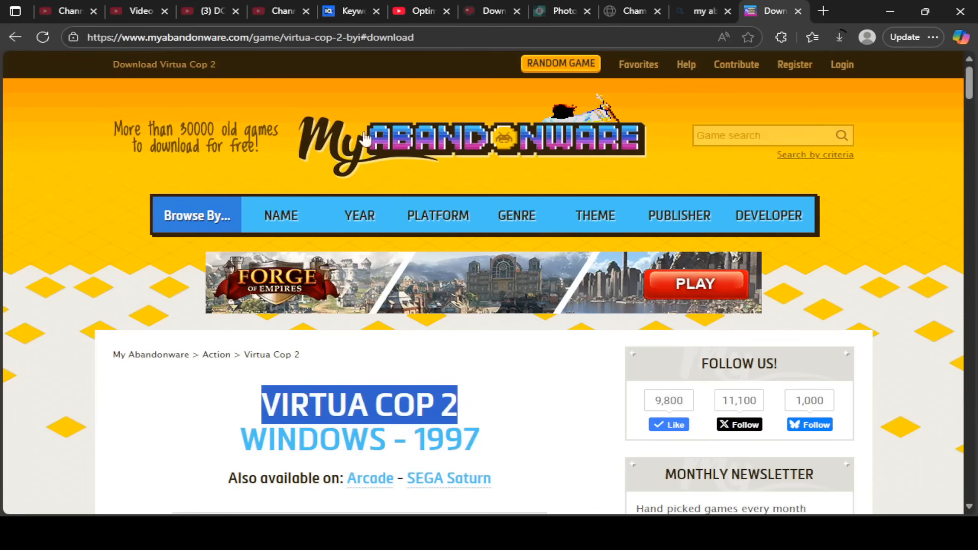
Step: Scroll to the Windows downloads and open Virtua-Cop-2_Win_EN.zip from the browser's Downloads panel
click(260, 37)
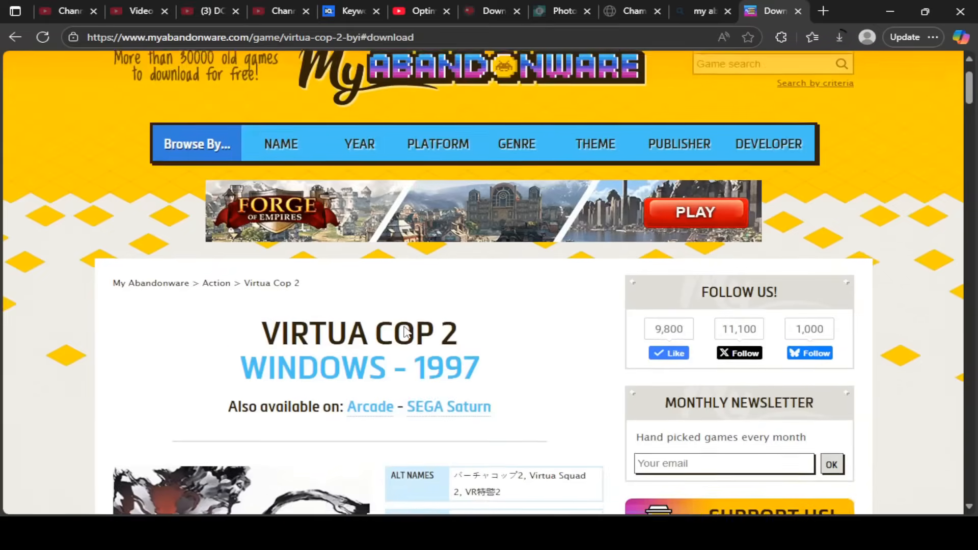
scroll(down, 3)
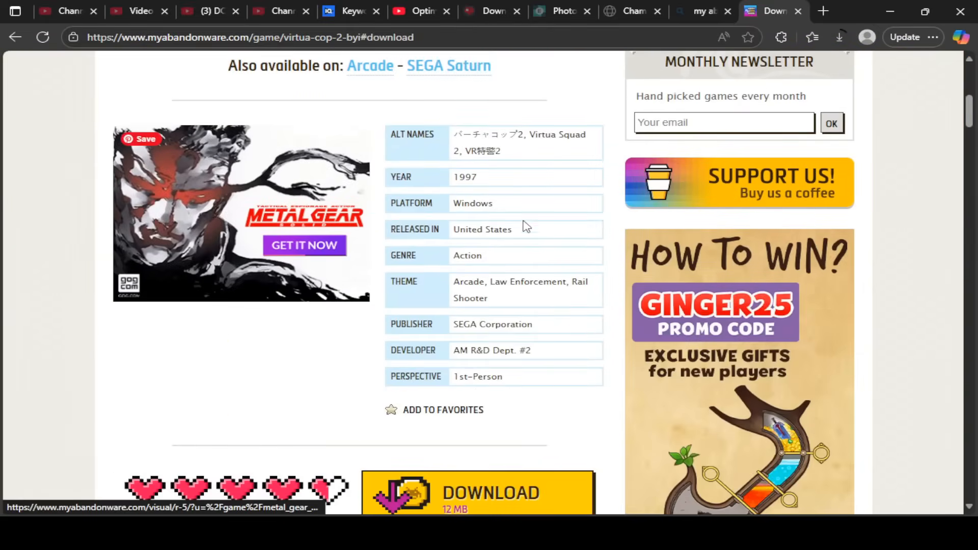
scroll(down, 3)
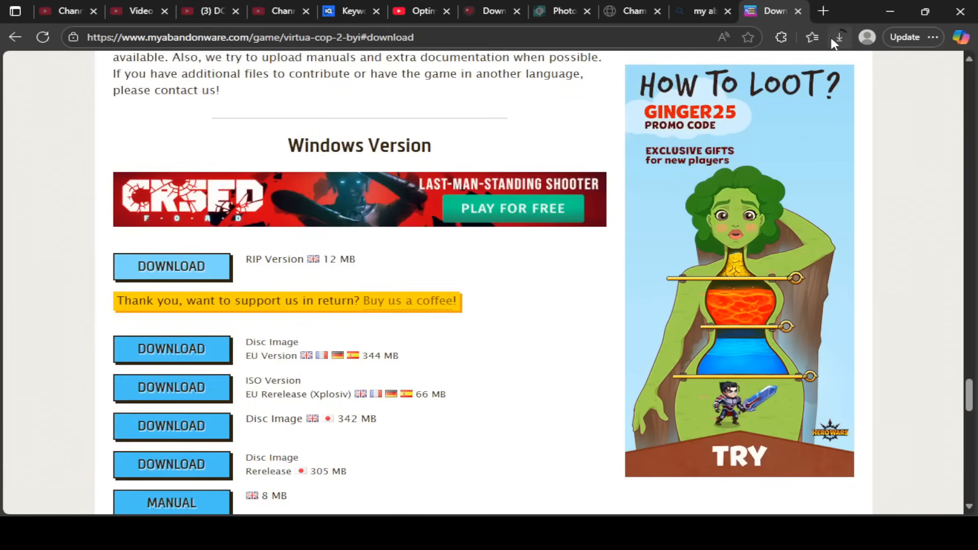
click(840, 37)
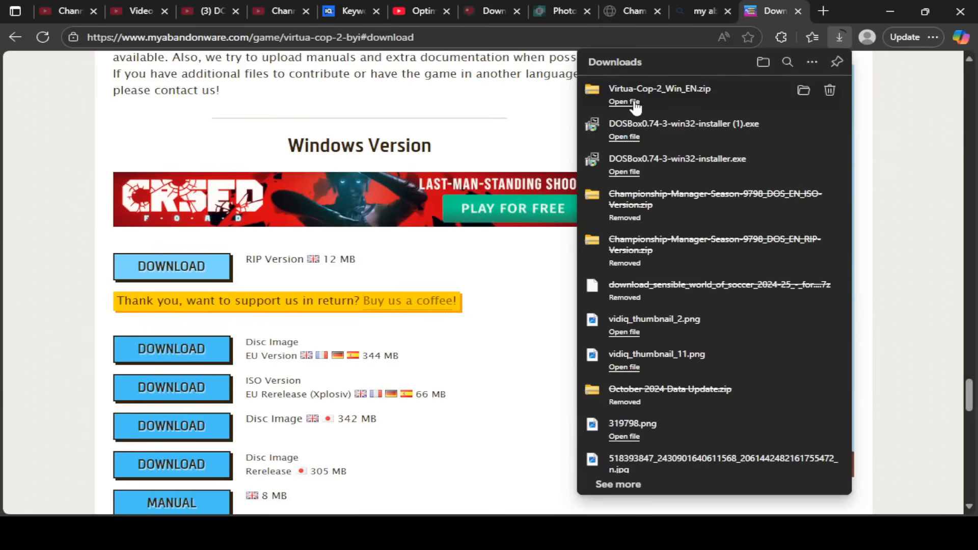
click(624, 101)
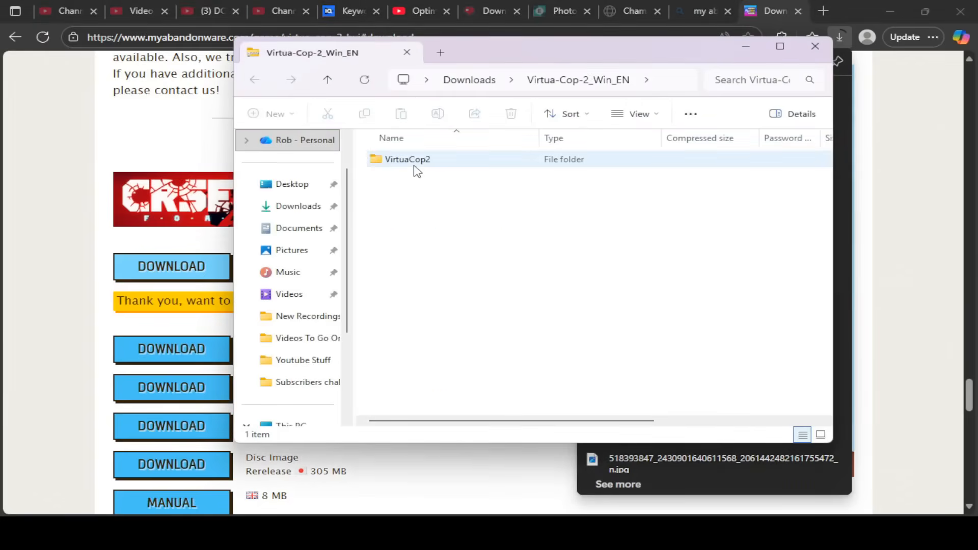
Step: Look inside the VirtuaCop2 folder in the zip, return to the top level, and copy the folder
right_click(408, 159)
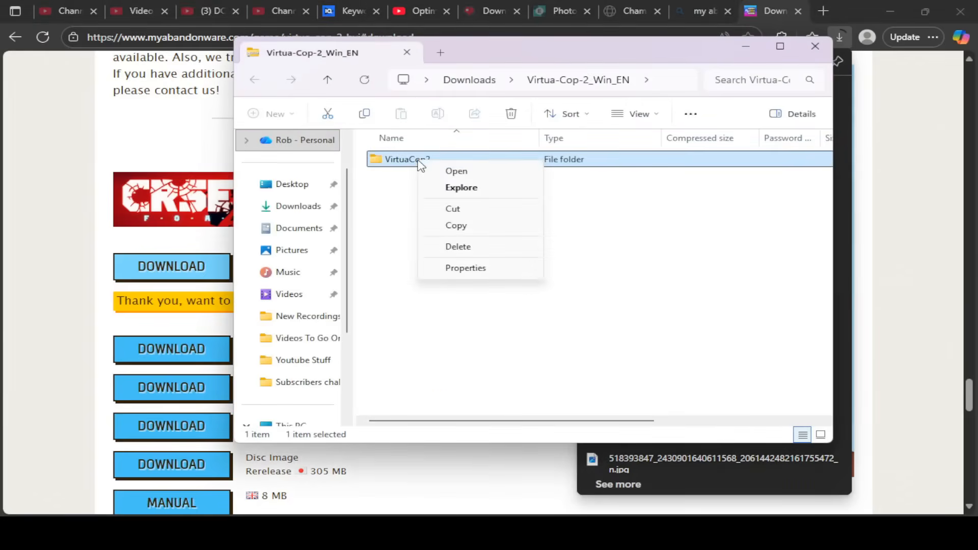
click(457, 171)
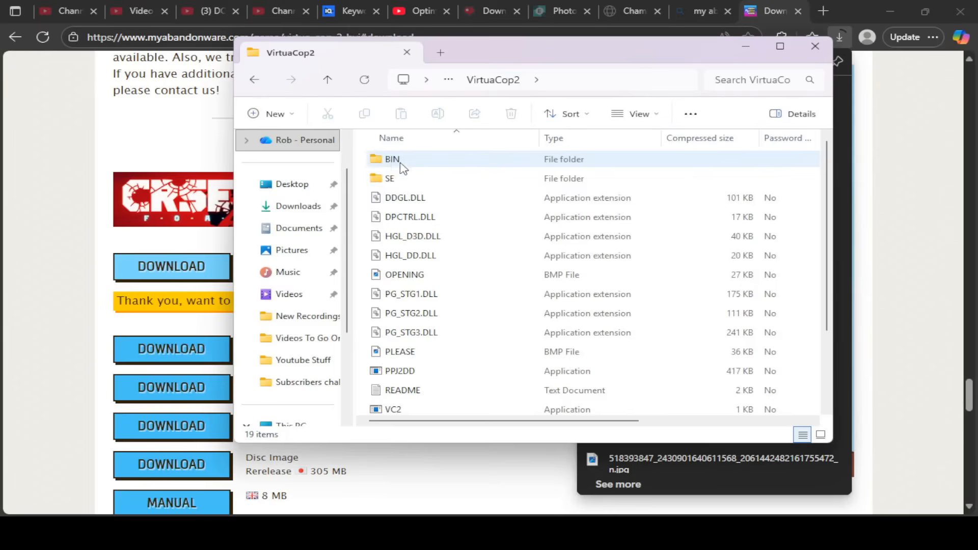
click(327, 79)
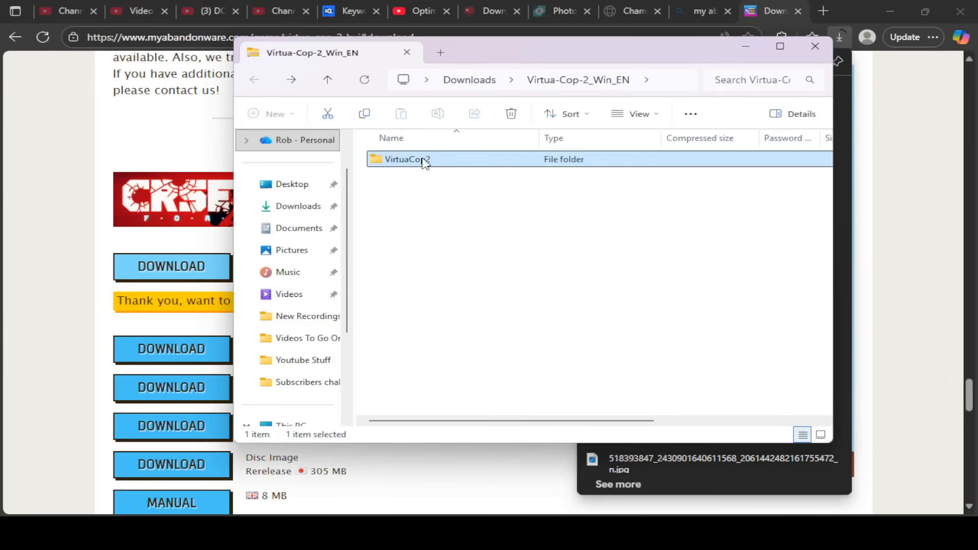
right_click(422, 159)
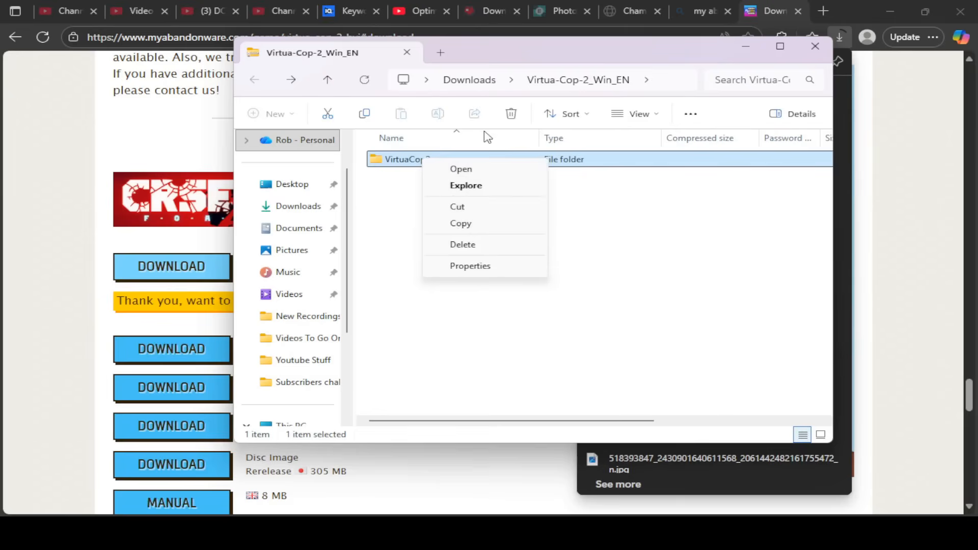
mouse_move(457, 184)
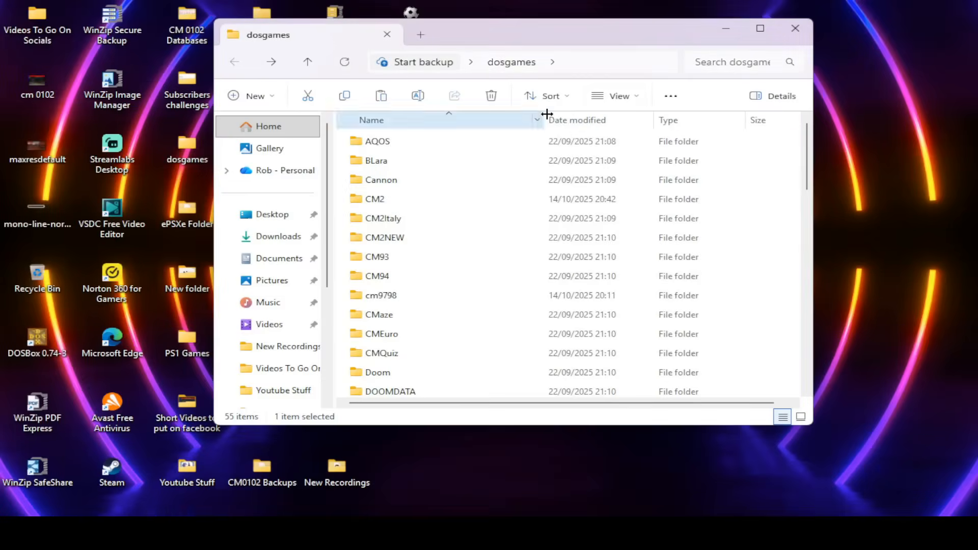
Step: Create a new folder named 'Virtua Cop 2' inside dosgames and open it
click(794, 29)
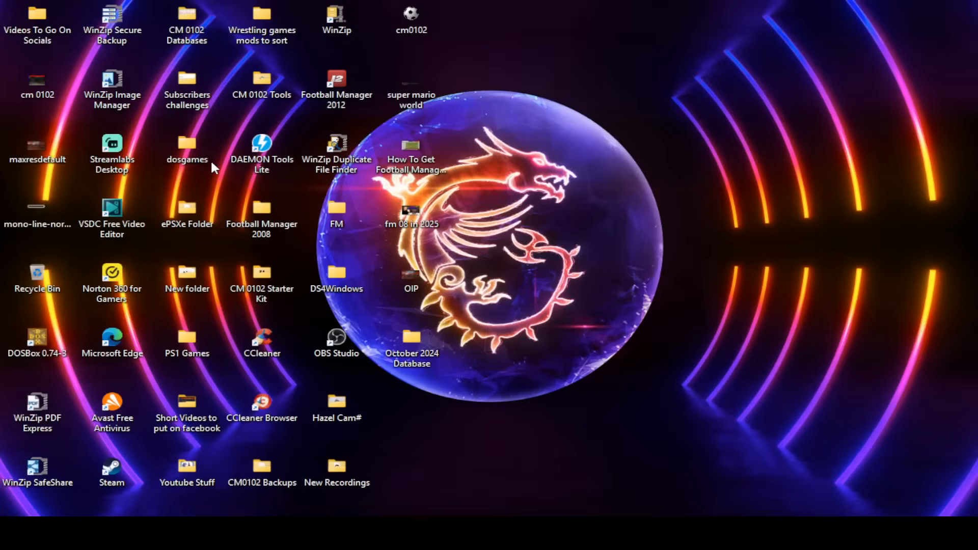
double_click(187, 144)
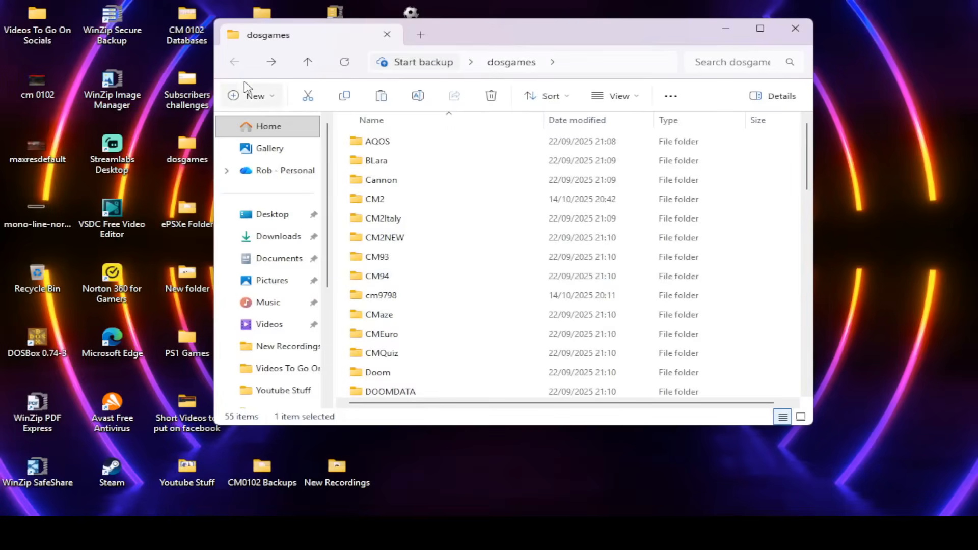
click(252, 96)
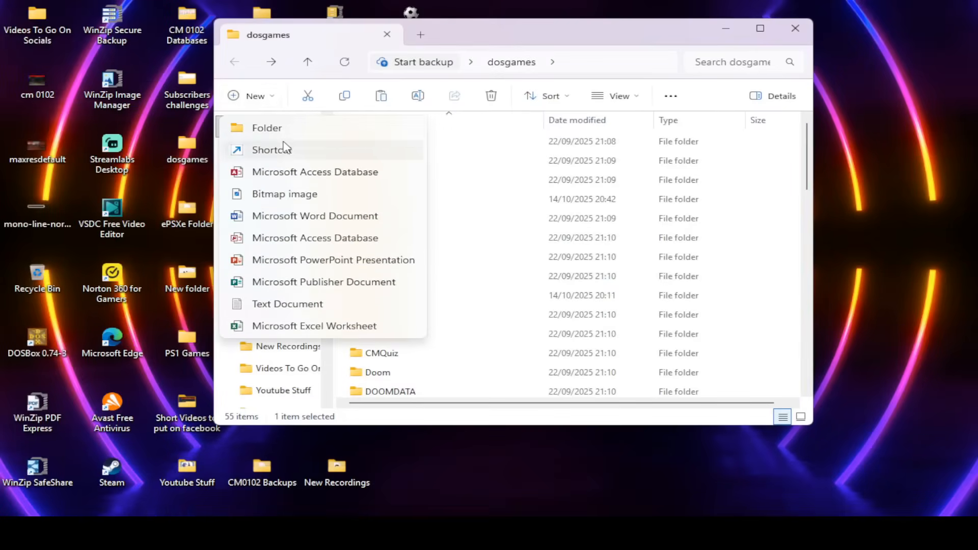
click(267, 129)
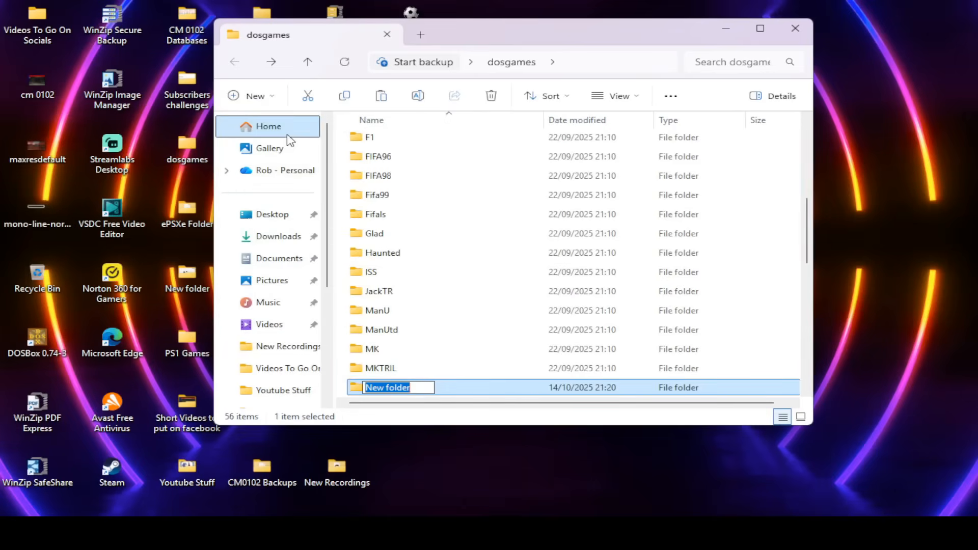
text(Virtua Cop 2)
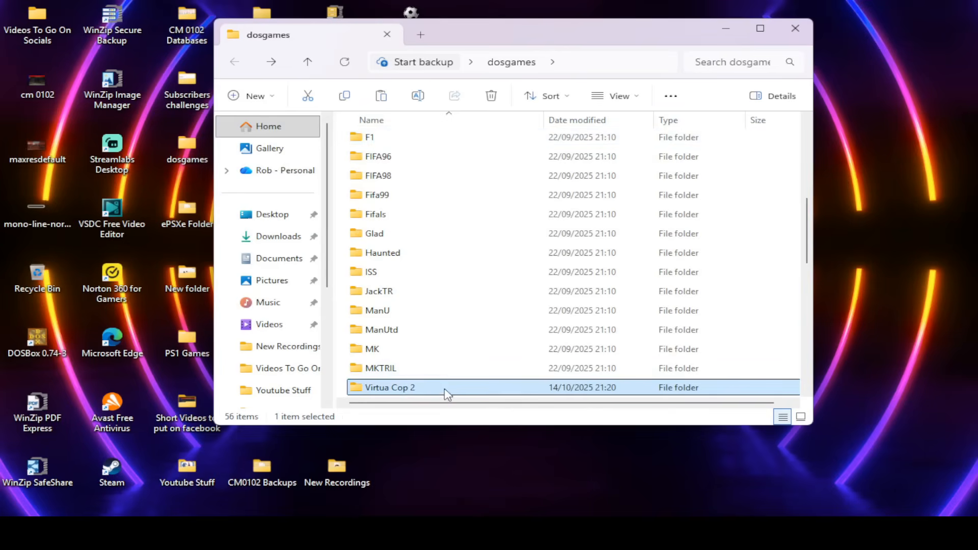
double_click(389, 387)
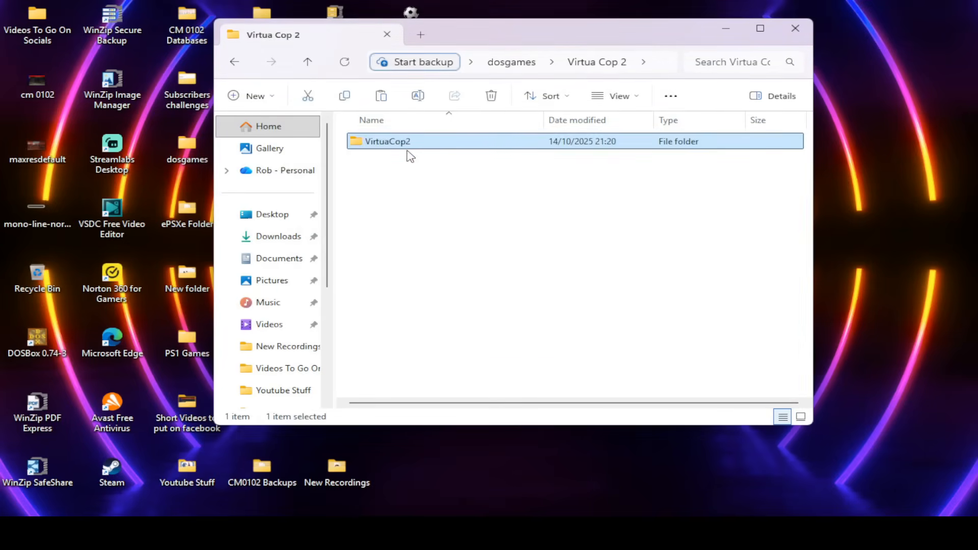
Step: Open the VirtuaCop2 game folder and launch the PPJ2DD application
double_click(388, 141)
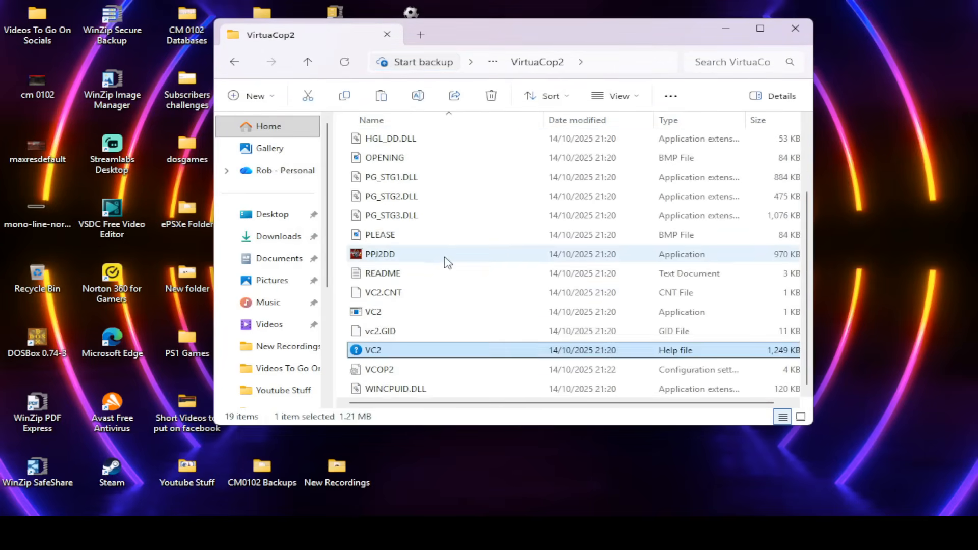
mouse_move(379, 259)
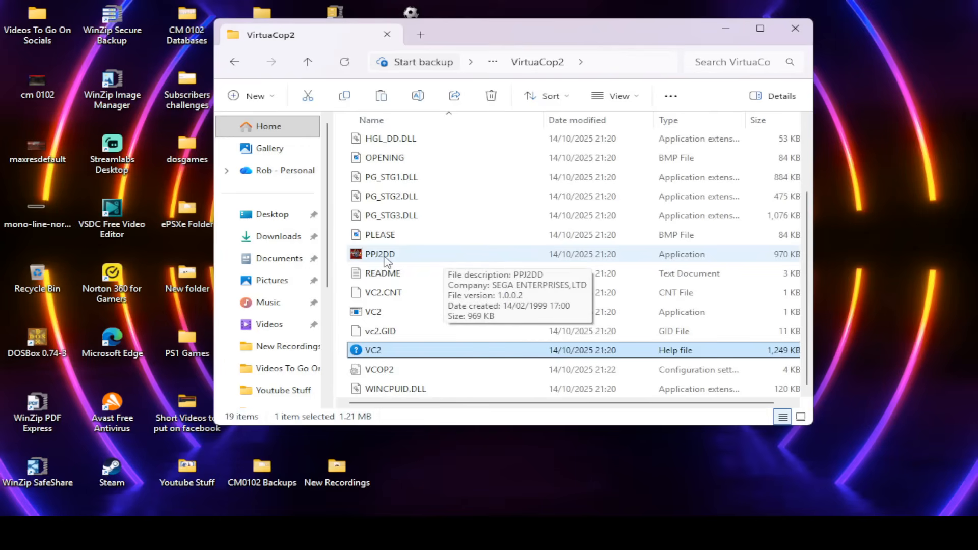
mouse_move(644, 288)
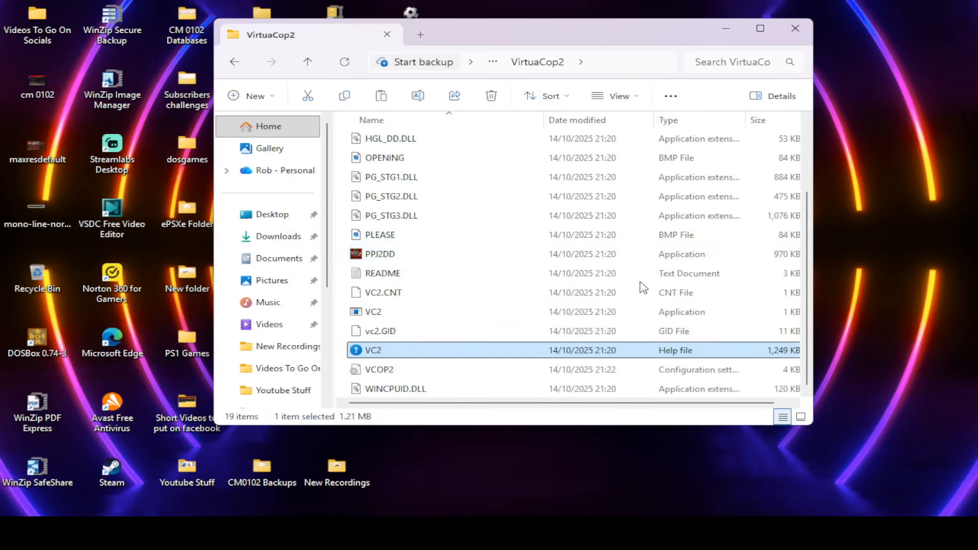
mouse_move(391, 353)
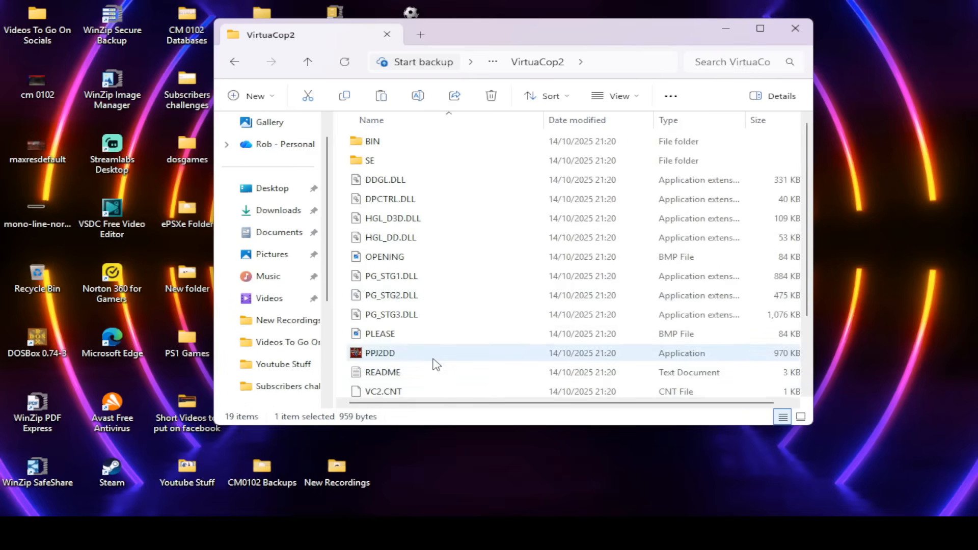
mouse_move(426, 358)
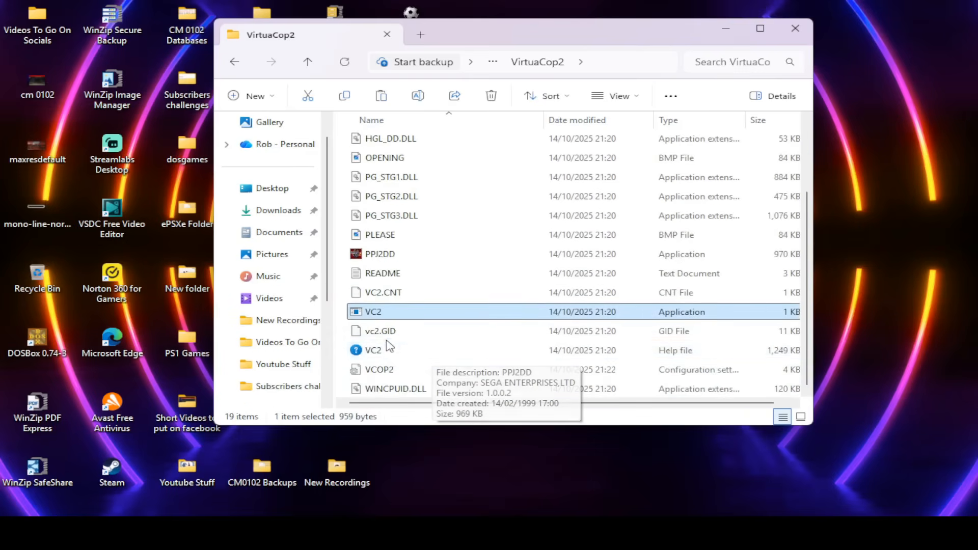
mouse_move(394, 256)
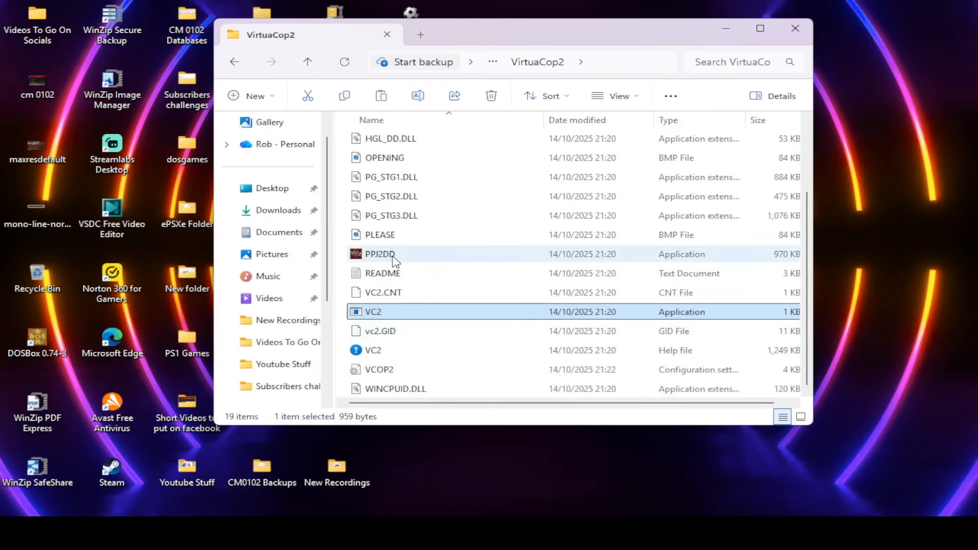
mouse_move(399, 258)
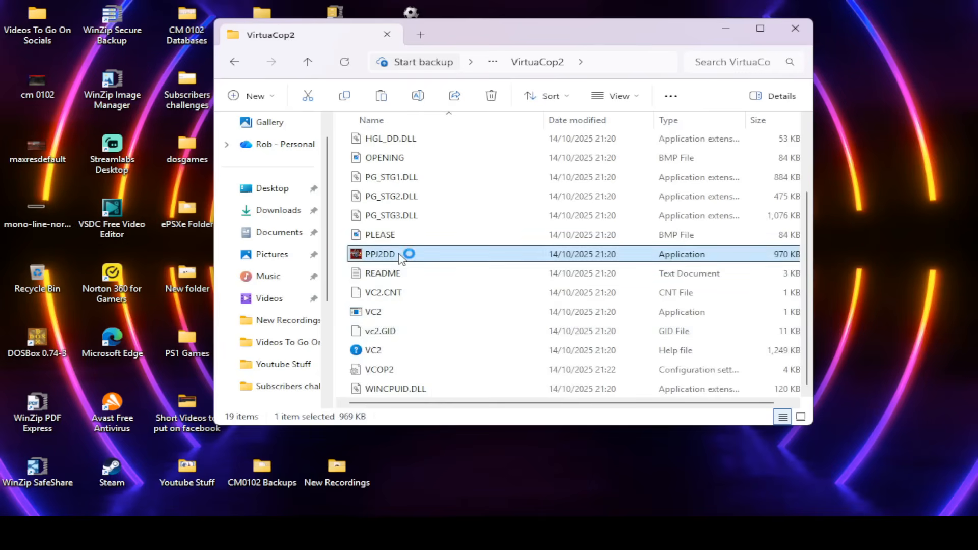
double_click(379, 254)
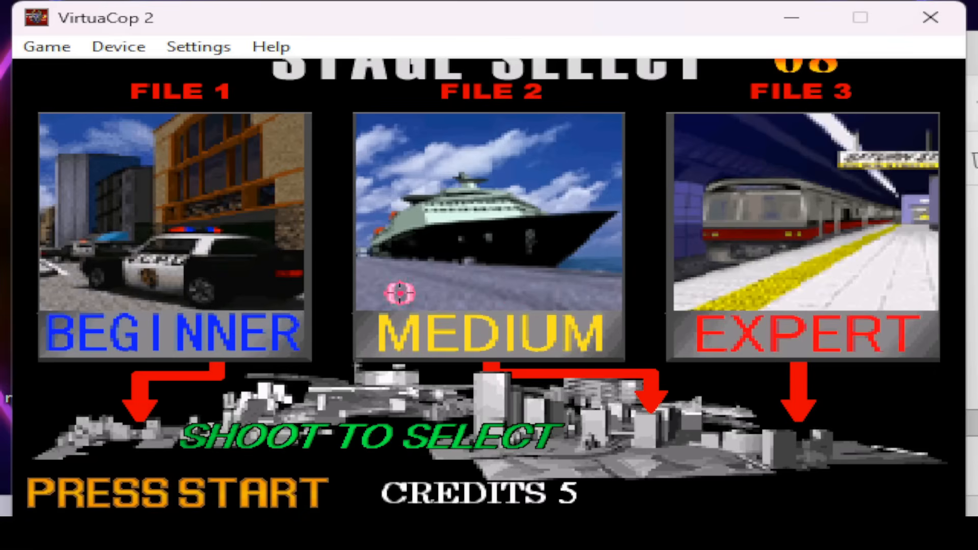
click(204, 294)
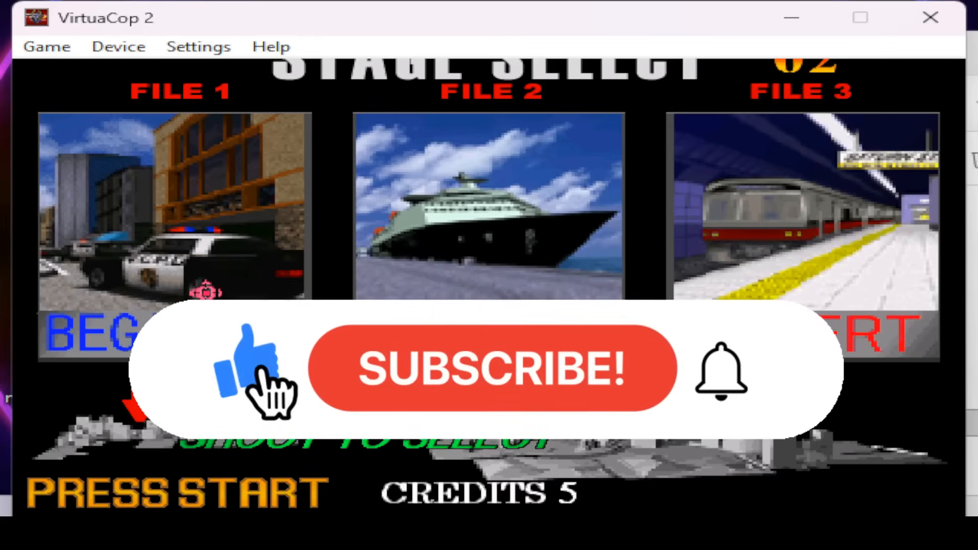
click(478, 375)
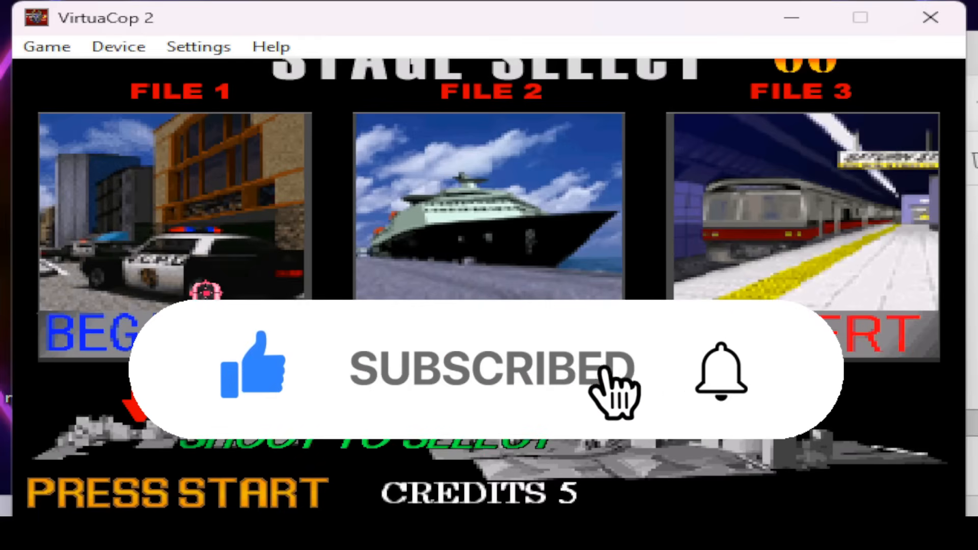